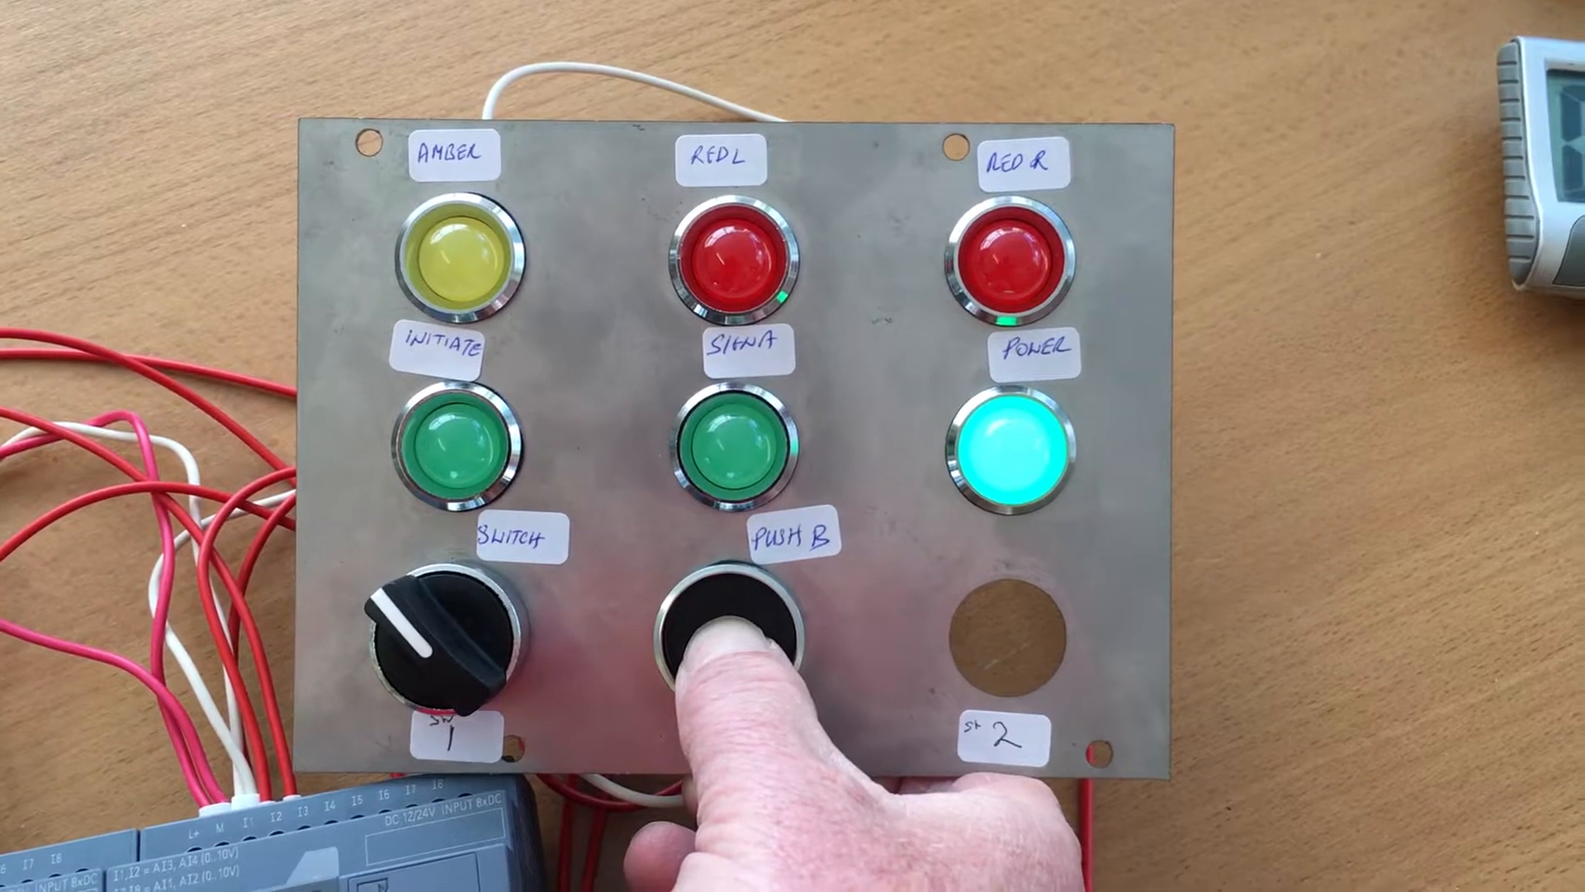
{"action": "left_click", "coordinate": [728, 637]}
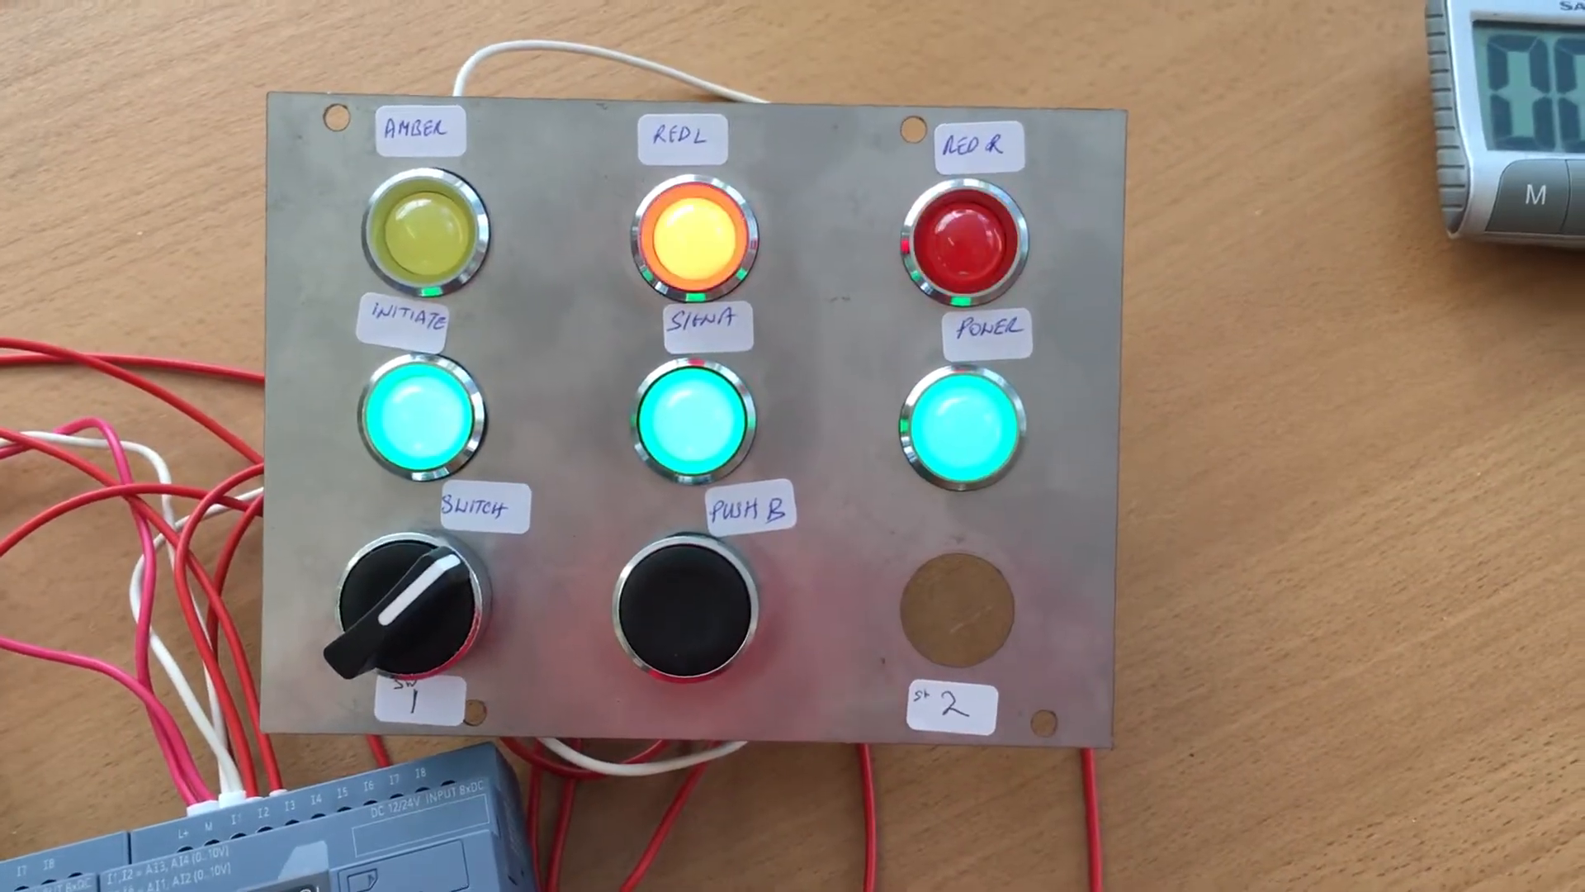
{"action": "left_click", "coordinate": [965, 450]}
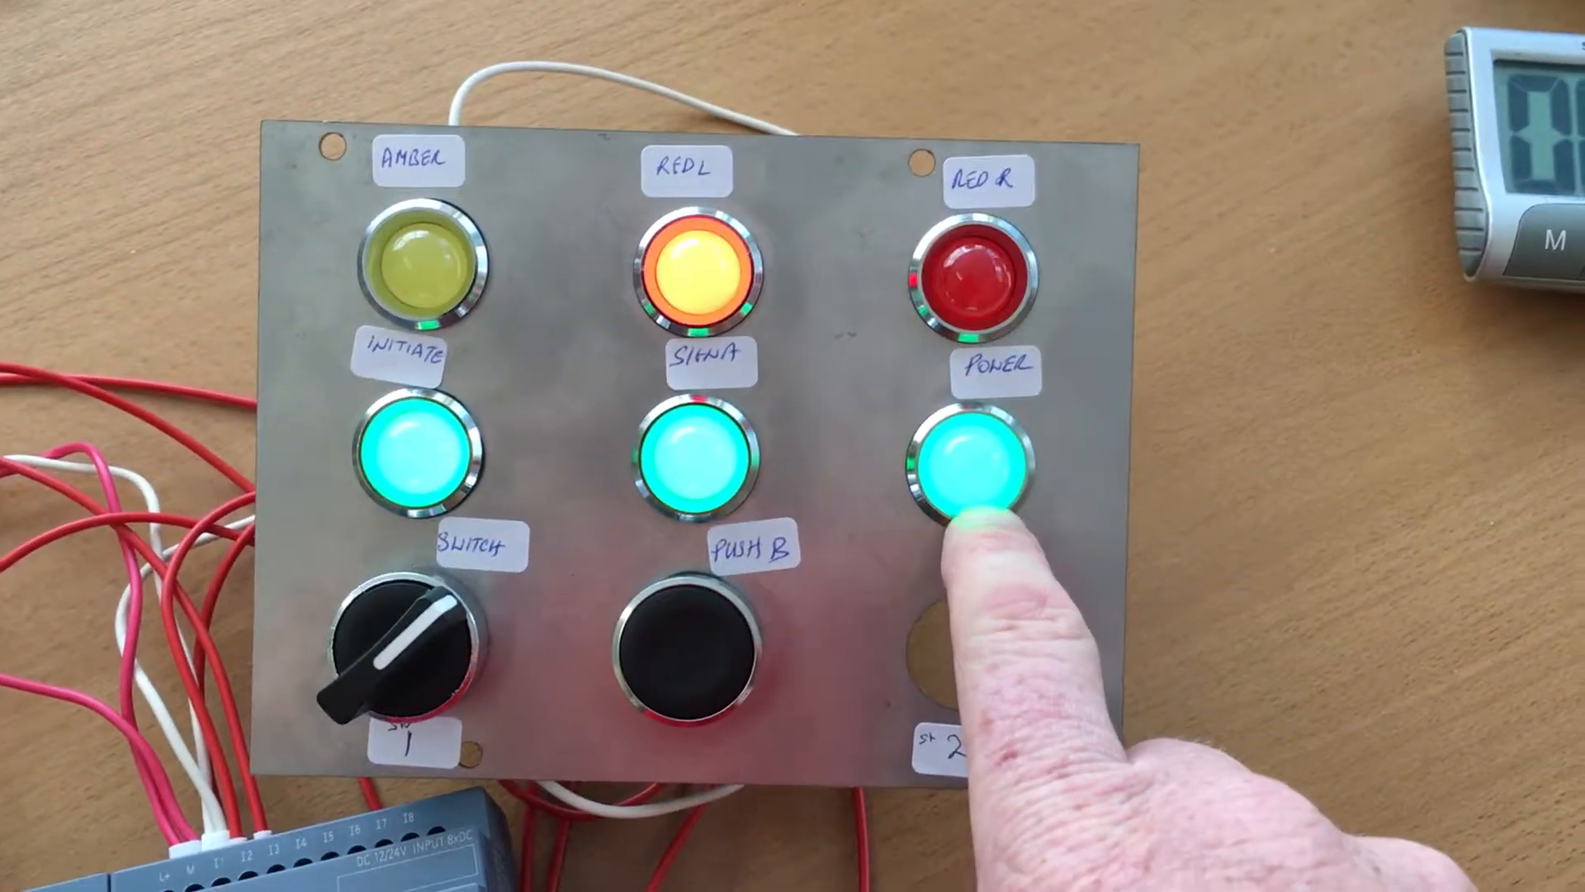